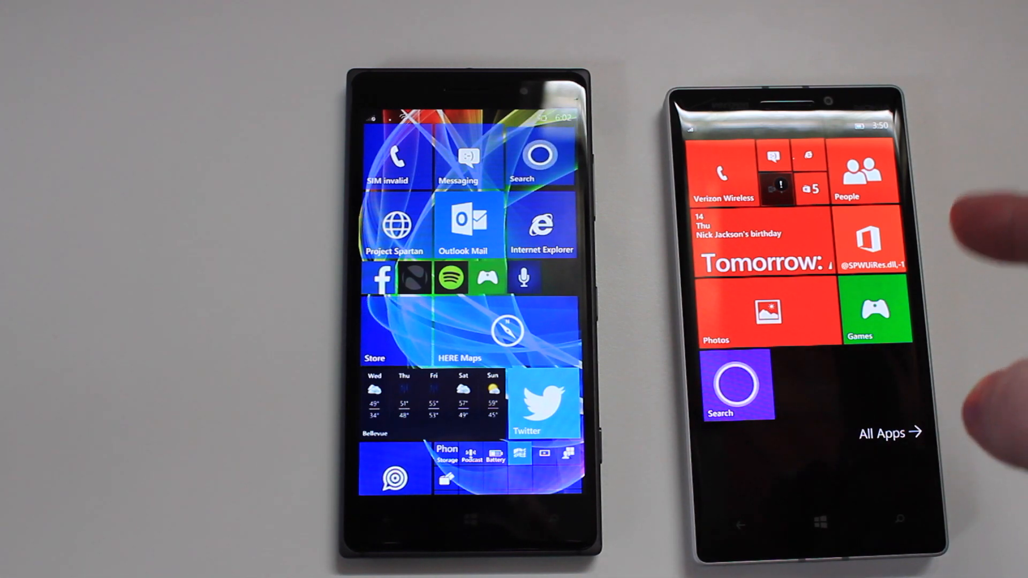
# - Launch PowerPoint Preview from the app list and look over its recent presentations
pyautogui.moveTo(787, 118); pyautogui.dragTo(787, 263)
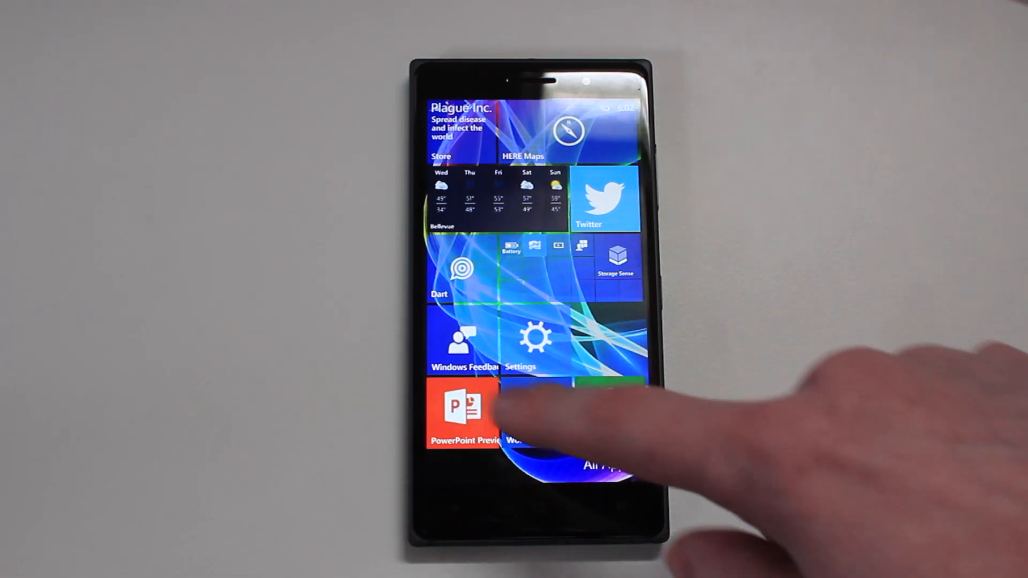
pyautogui.click(464, 410)
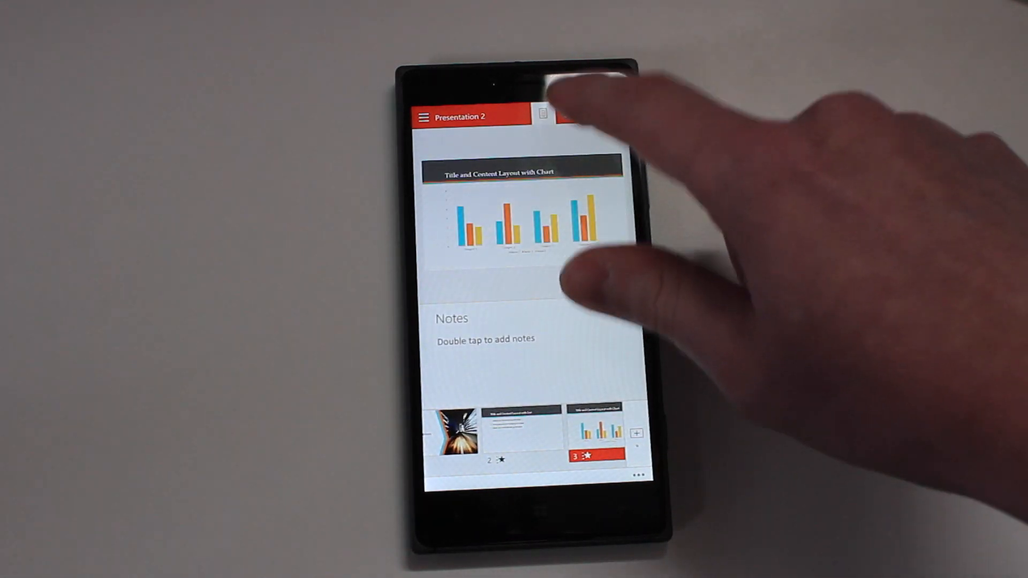
pyautogui.click(549, 116)
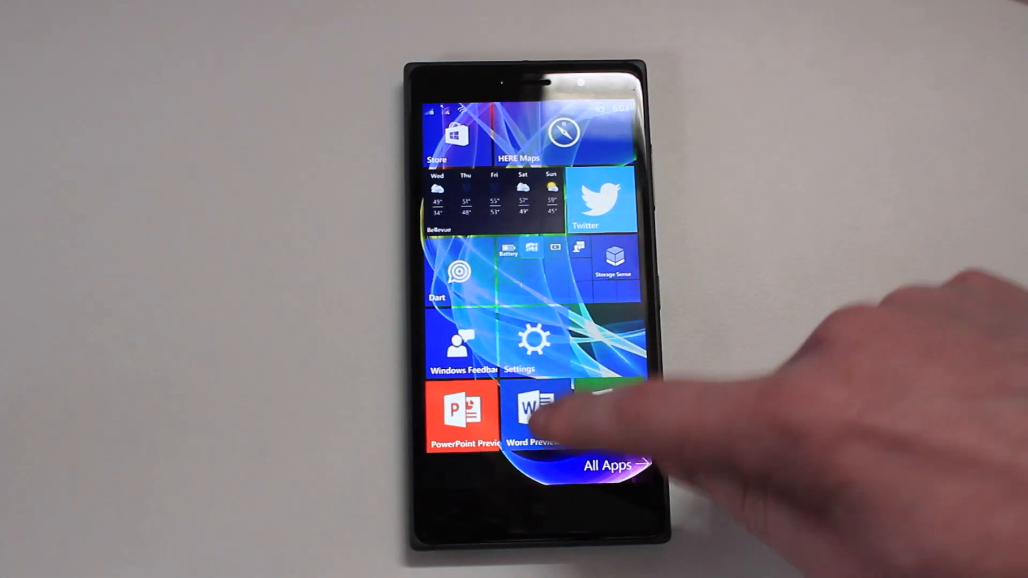
pyautogui.click(531, 410)
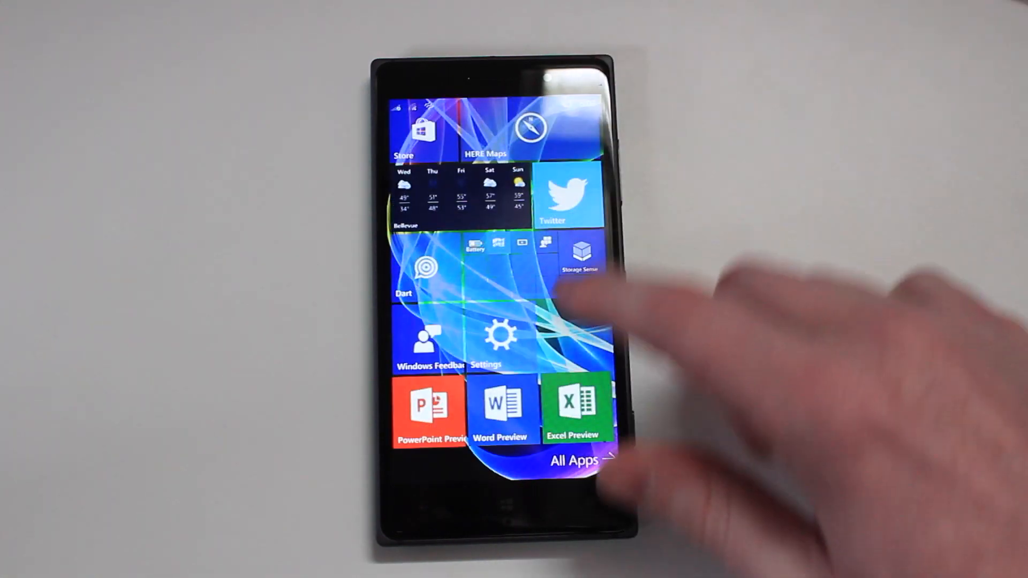
# - Launch Word Preview and pick the top OneDrive document under Today
pyautogui.click(500, 411)
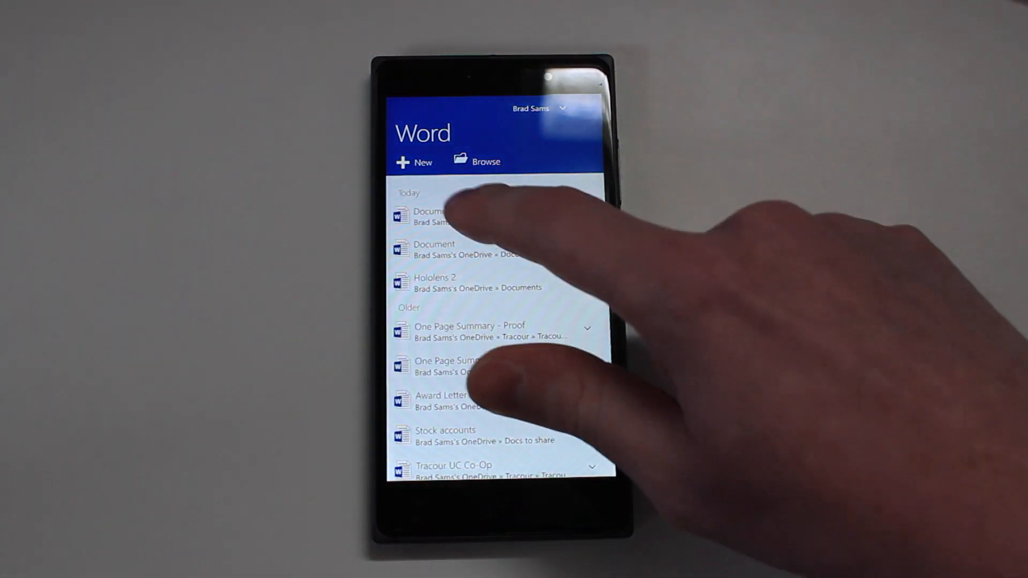
pyautogui.click(432, 216)
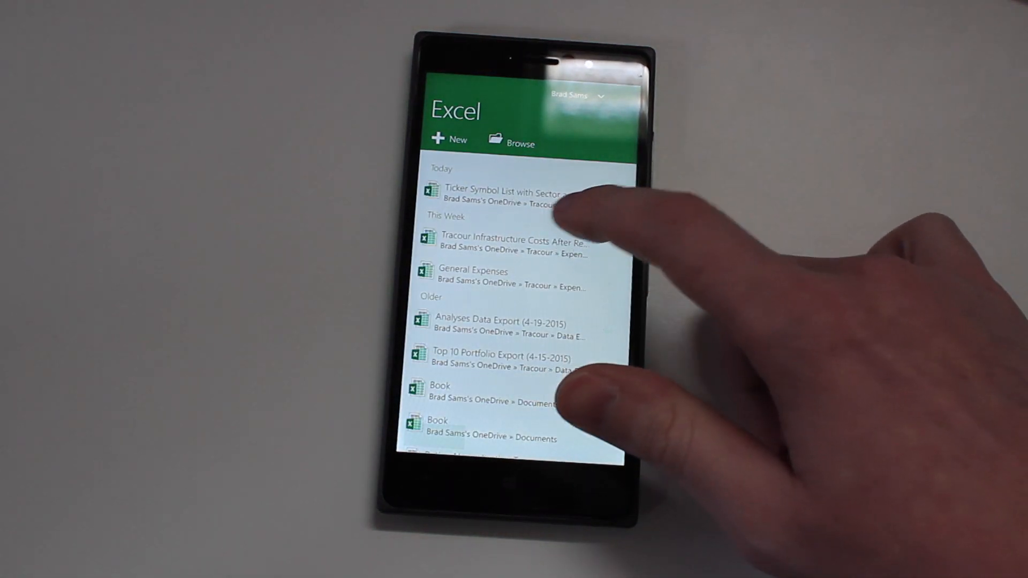
# - Load the Ticker Symbol List workbook in Excel Preview and select a cell to start the =B9 formula
pyautogui.click(518, 197)
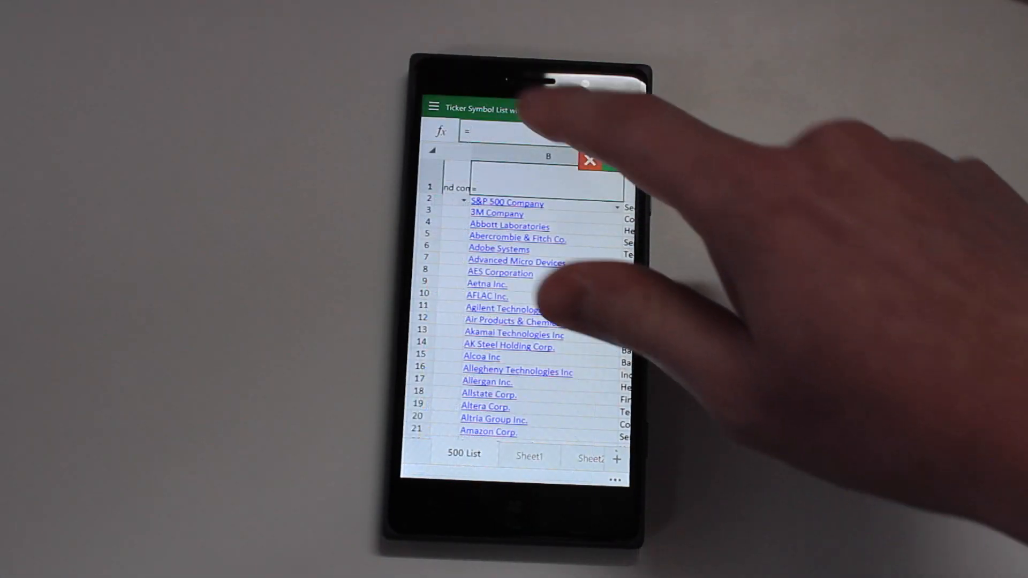
pyautogui.click(487, 275)
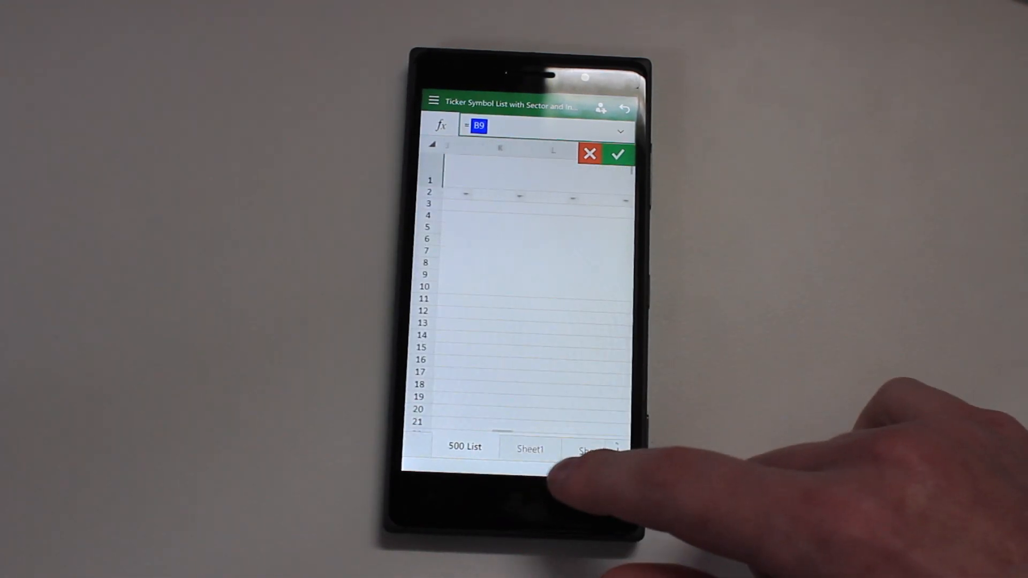
pyautogui.scroll(-3)
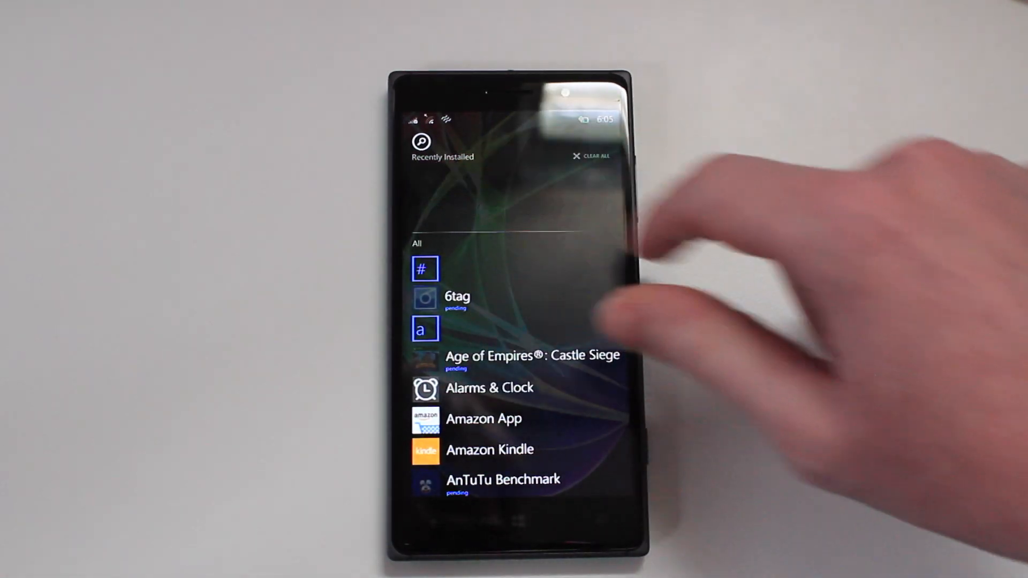
# - Launch Xbox, view the Activity feed, check Messages and return to the feed
pyautogui.click(498, 299)
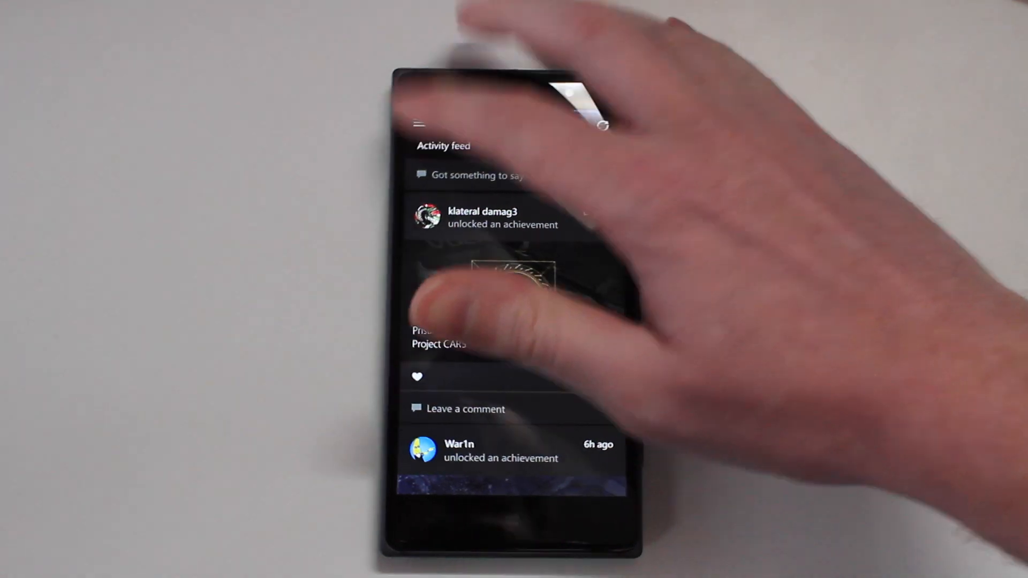
pyautogui.click(420, 124)
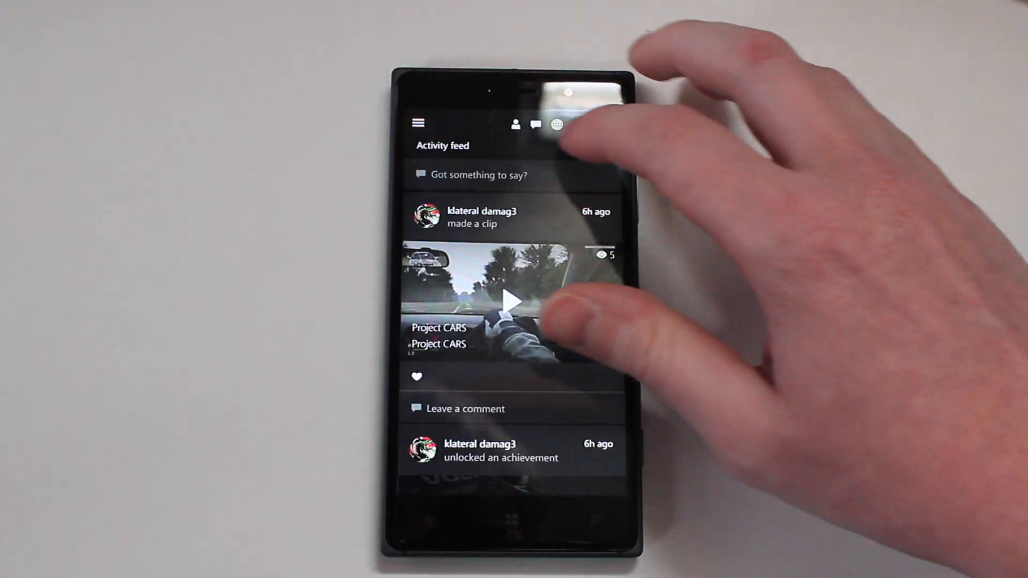
pyautogui.click(535, 124)
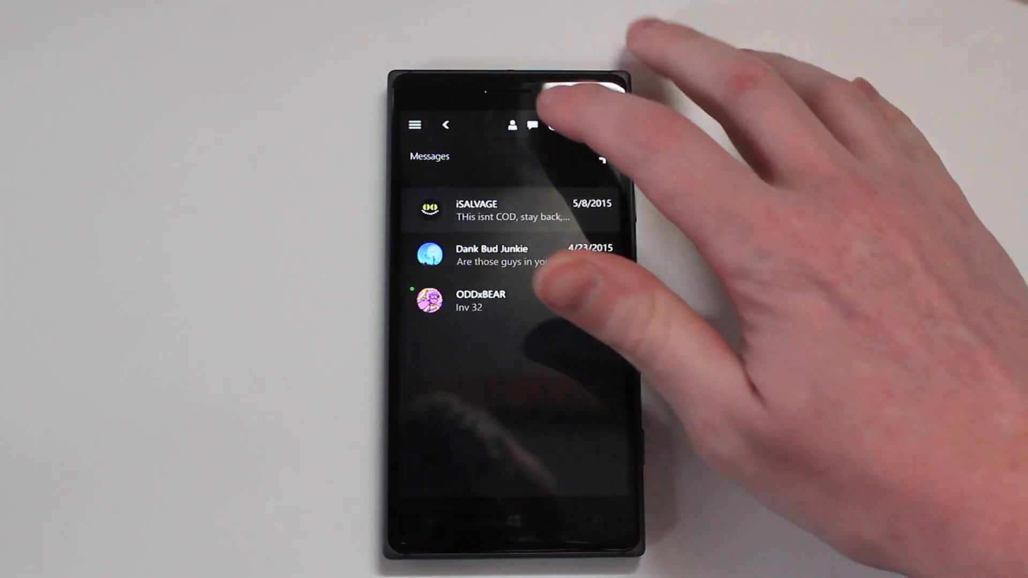
pyautogui.click(415, 124)
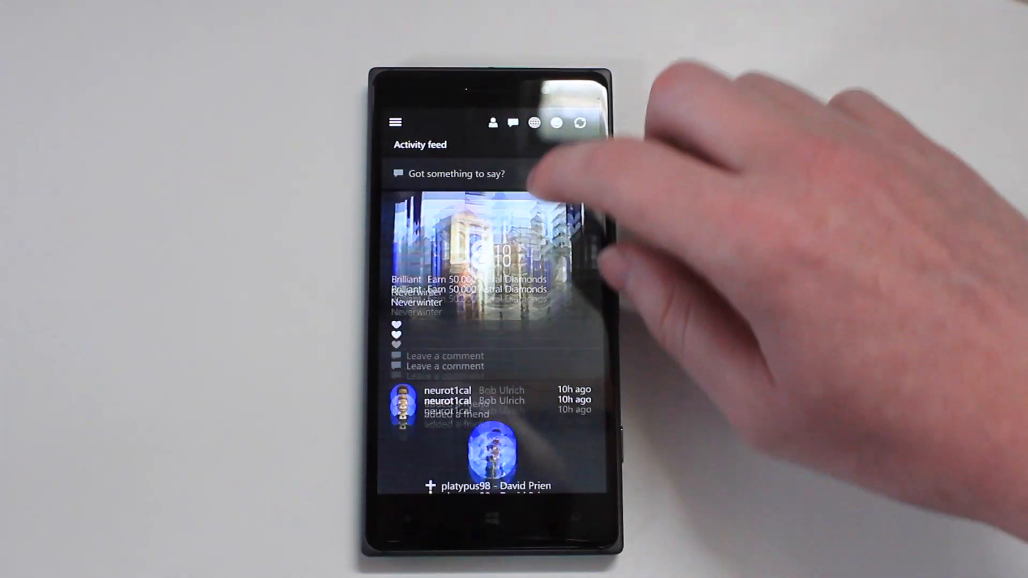
# - Browse further down the friends' activity feed and leave Xbox for the app list
pyautogui.scroll(-3)
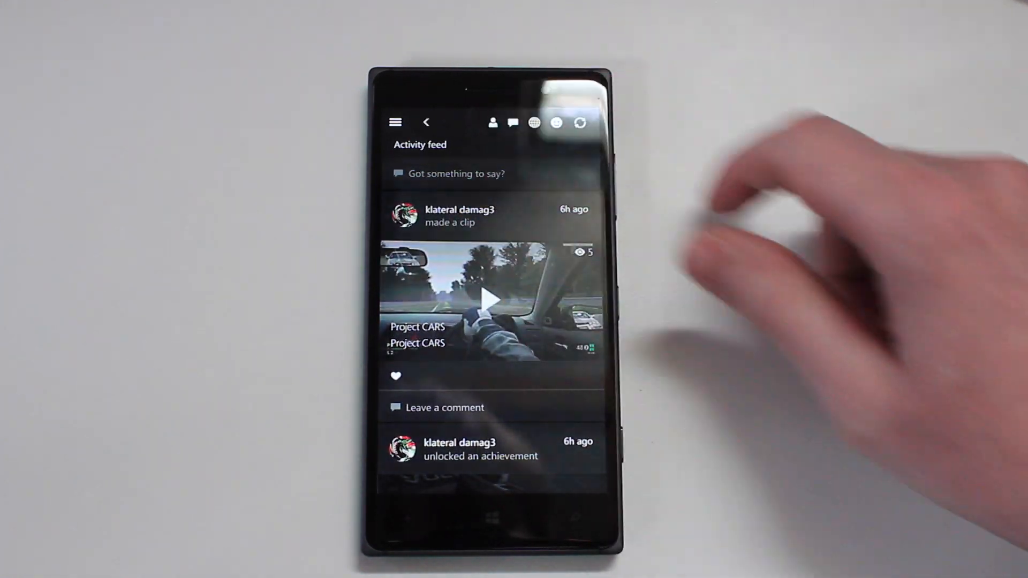
pyautogui.click(491, 122)
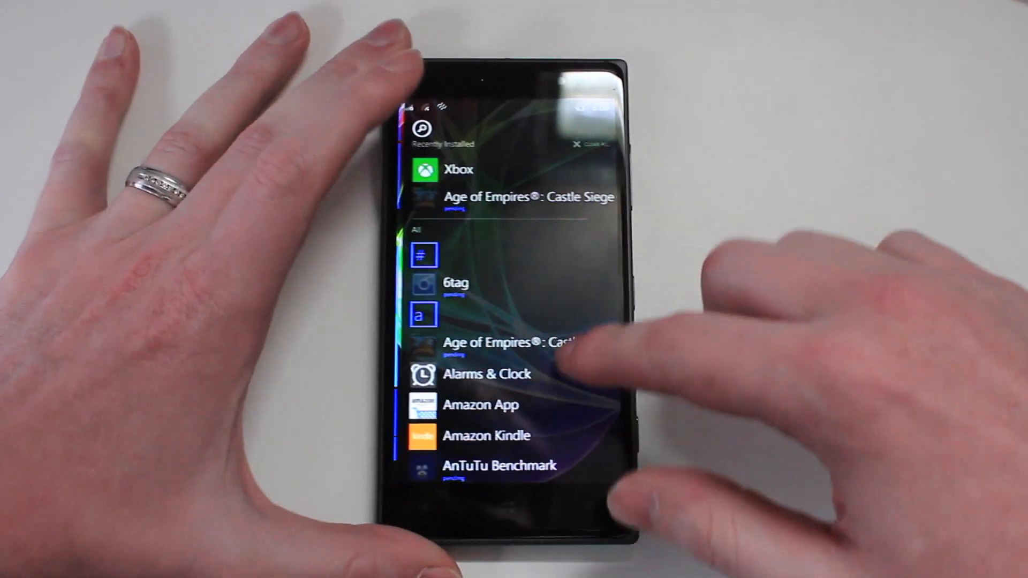
# - Browse down the Store Home page through the recommended and top app lists
pyautogui.scroll(-3)
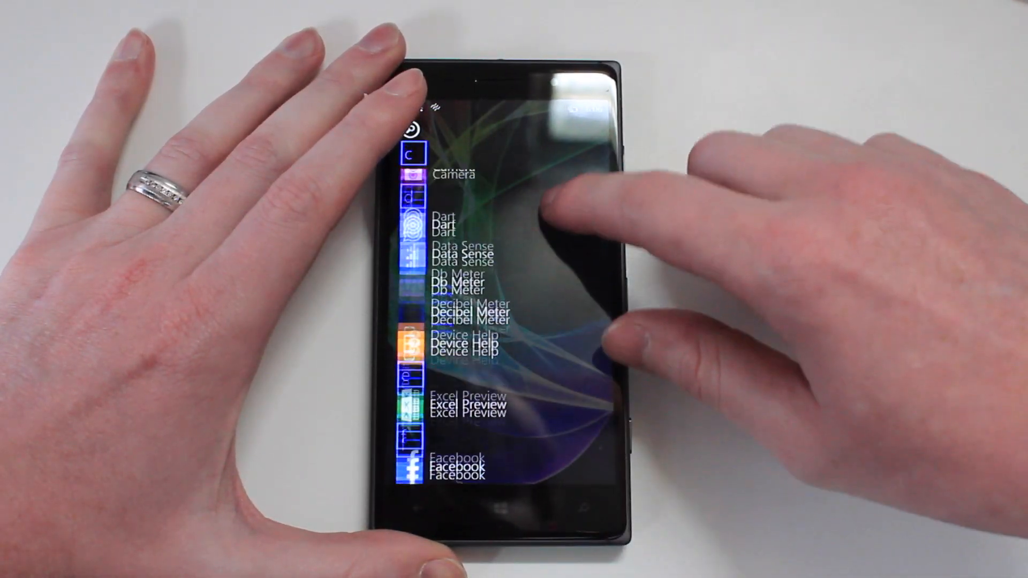
pyautogui.scroll(-3)
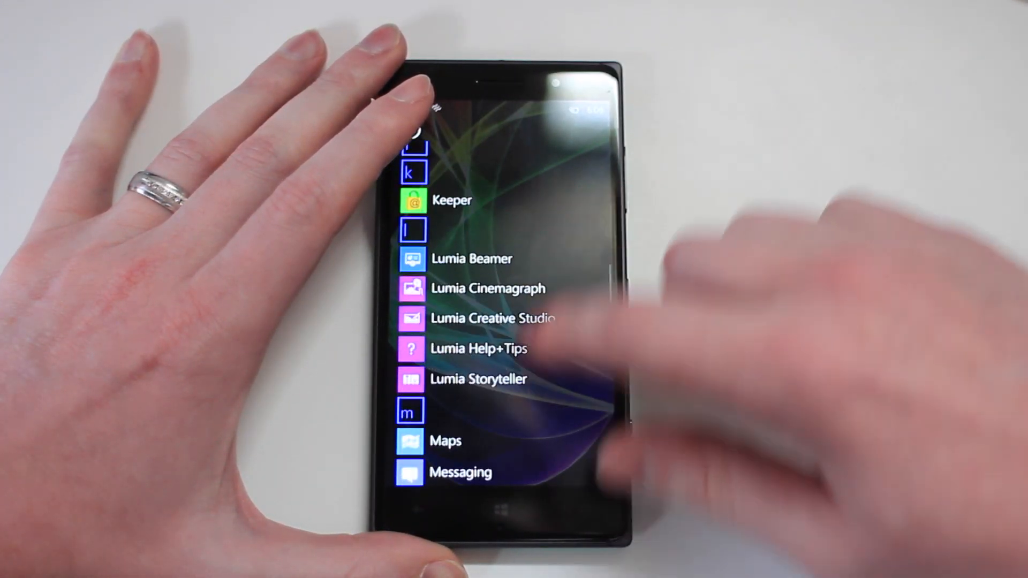
pyautogui.scroll(-3)
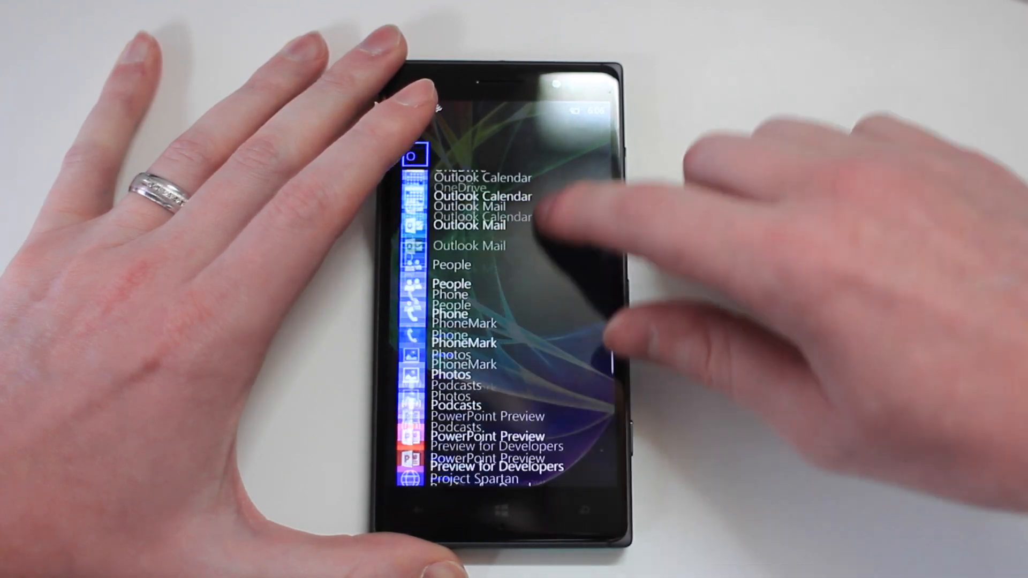
pyautogui.scroll(-3)
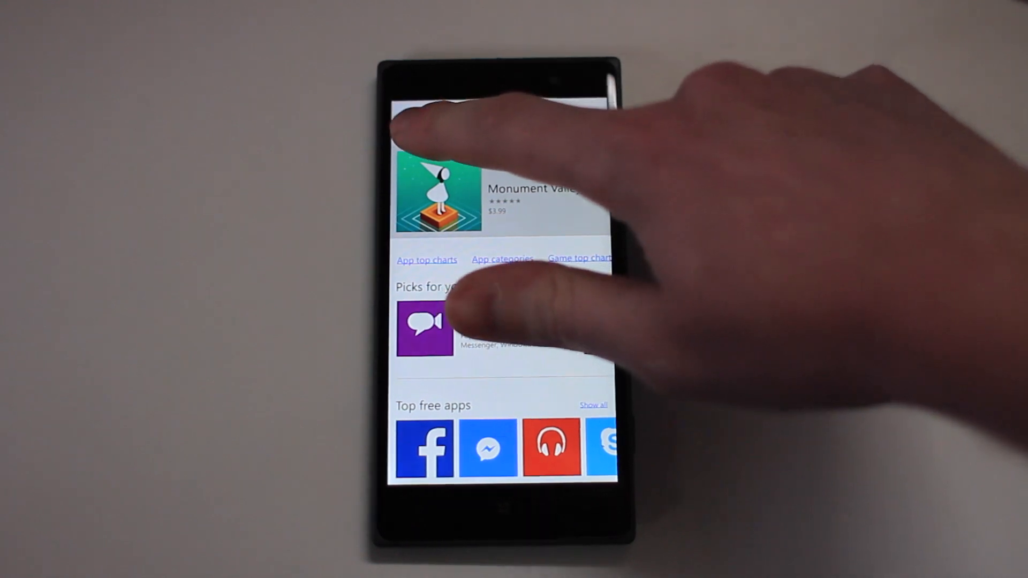
pyautogui.click(406, 130)
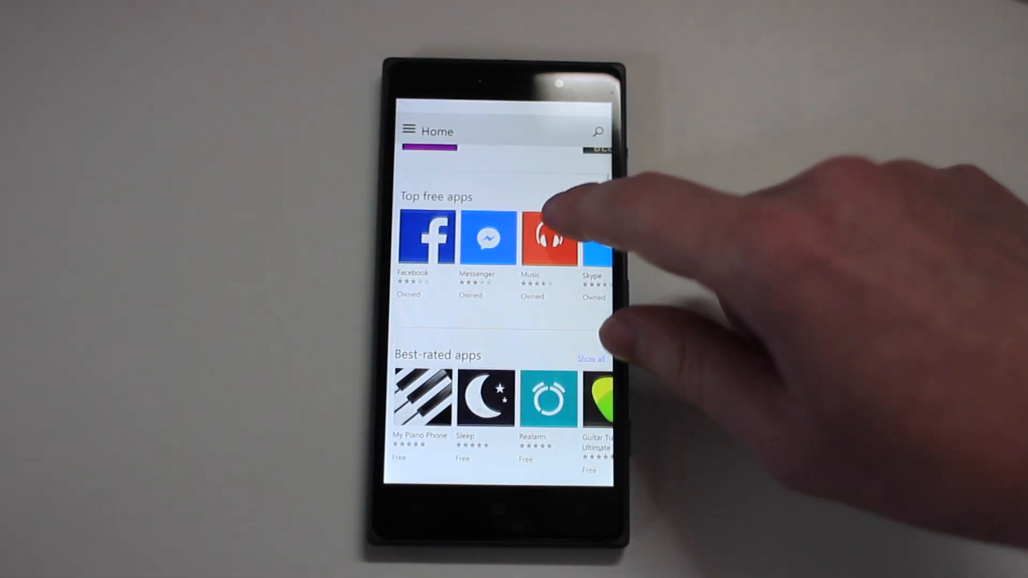
# - Bring up the store's section menu with Home, Apps, Games and Music and choose a section
pyautogui.scroll(-3)
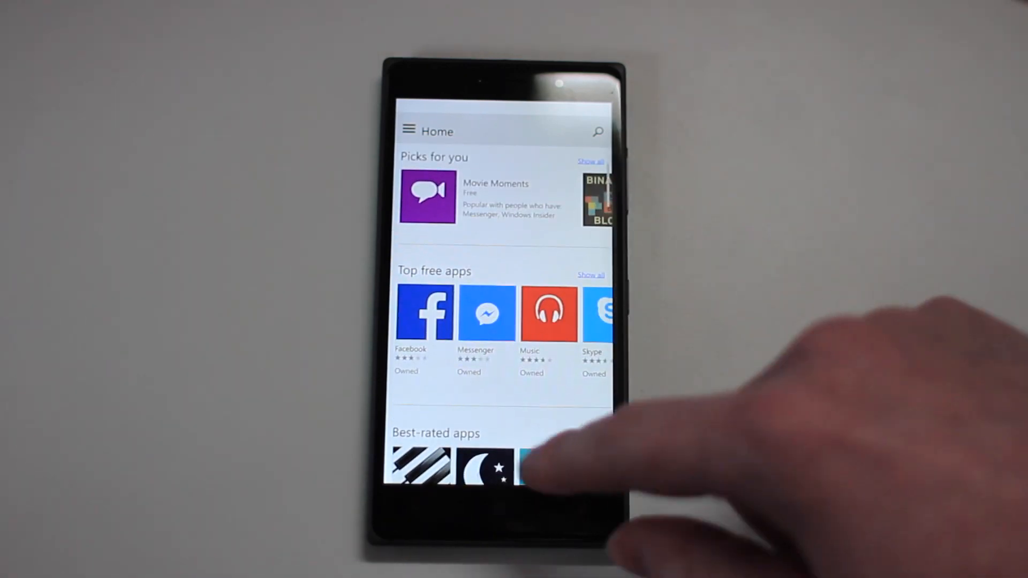
pyautogui.scroll(-3)
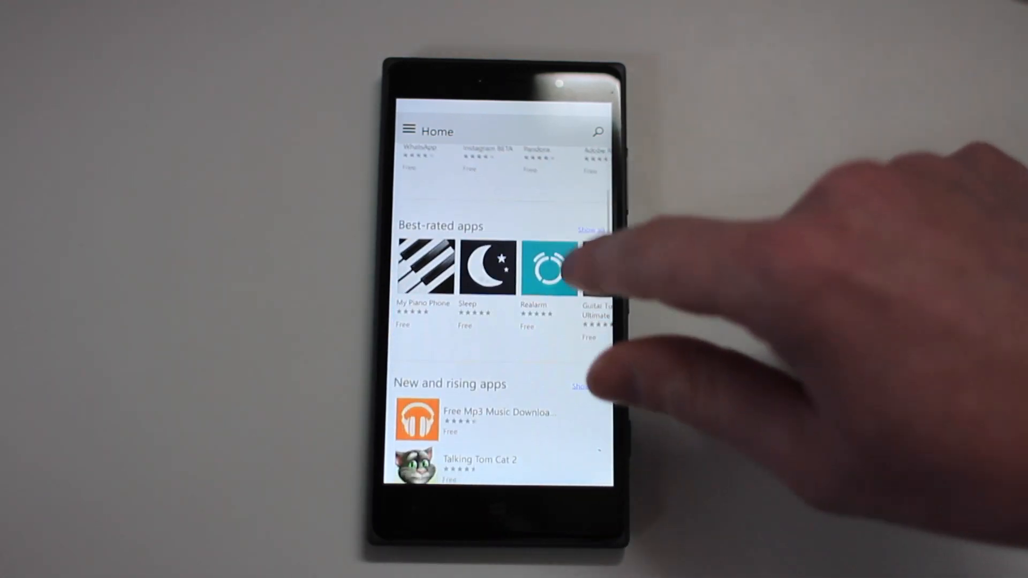
pyautogui.scroll(-3)
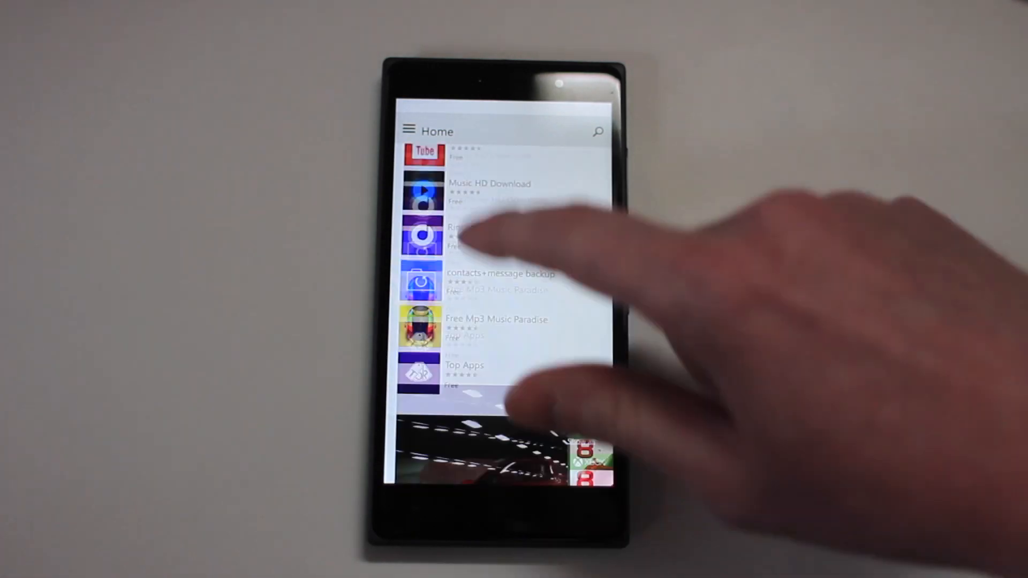
pyautogui.click(407, 130)
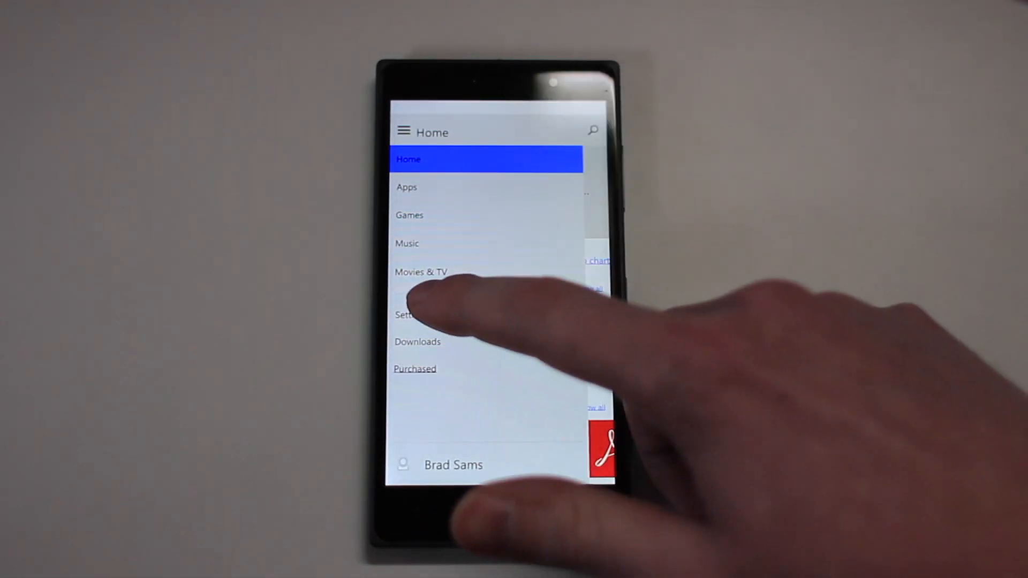
pyautogui.click(407, 315)
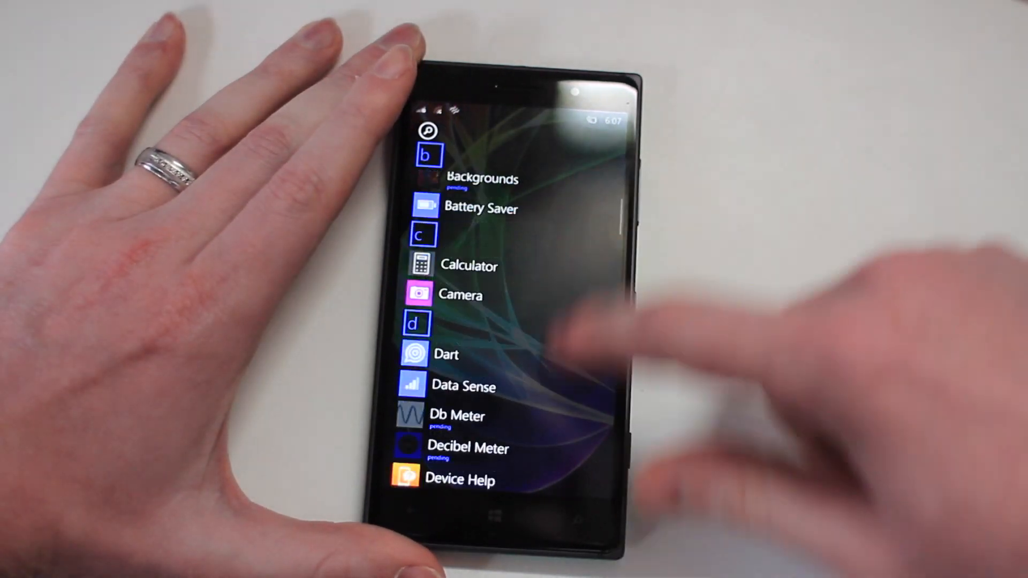
pyautogui.scroll(-3)
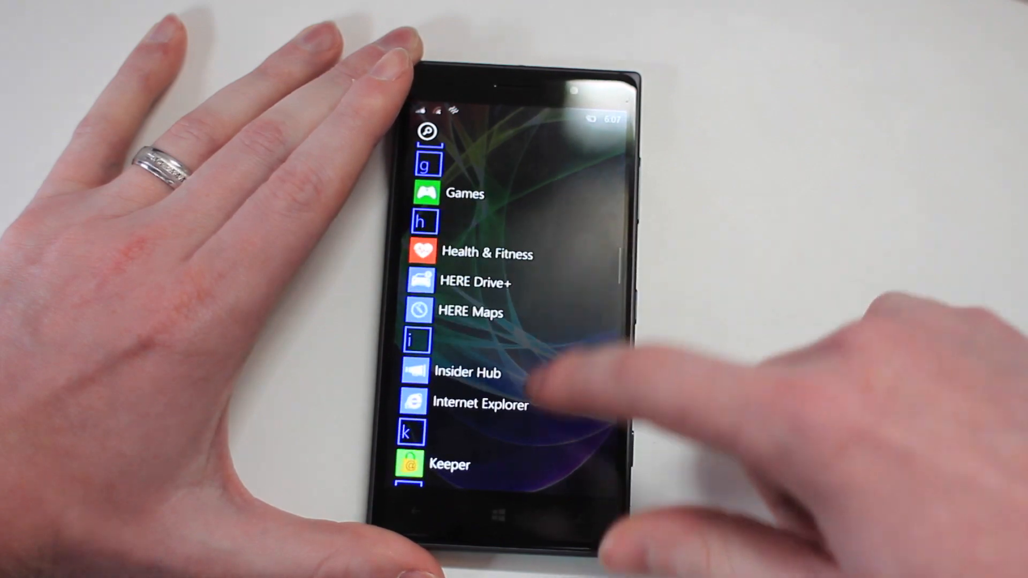
pyautogui.scroll(-3)
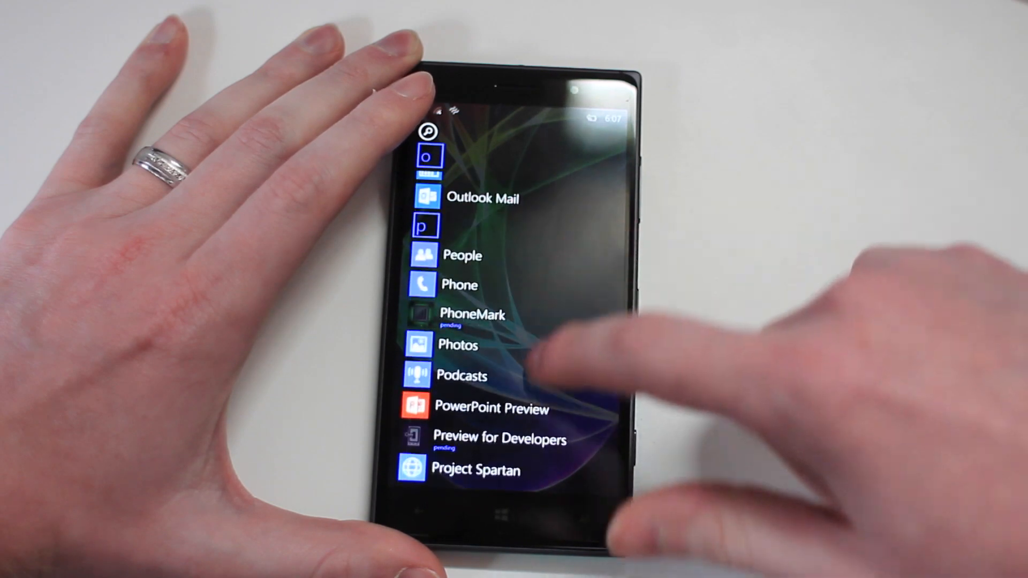
pyautogui.scroll(-3)
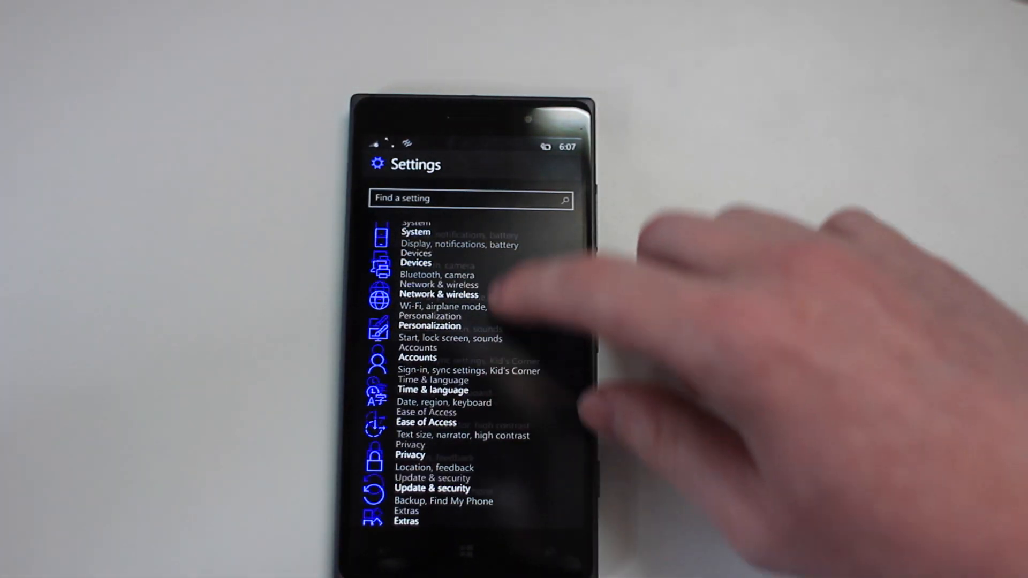
# - Go into Settings > Personalization and its Start screen options
pyautogui.click(414, 236)
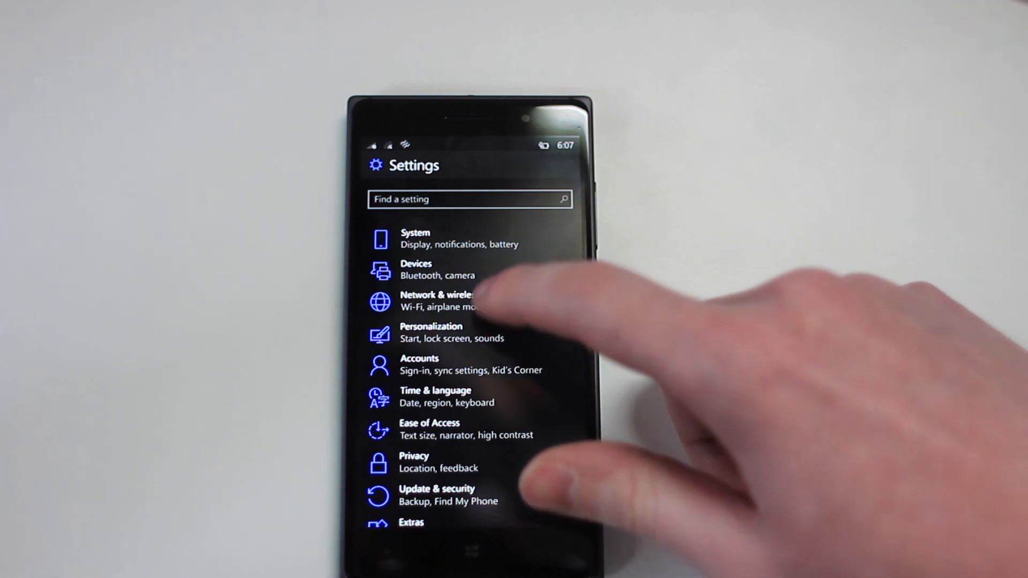
pyautogui.click(431, 332)
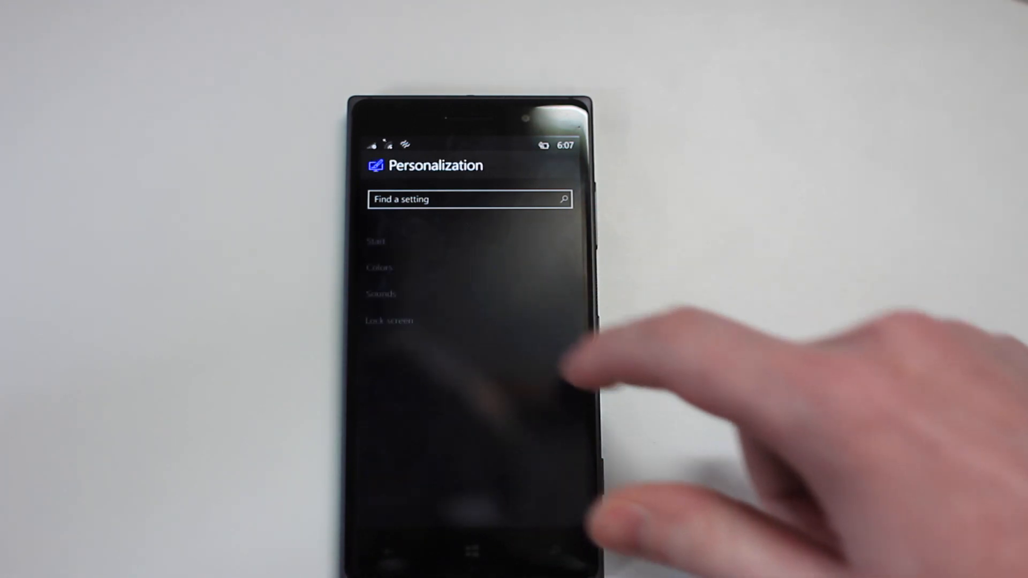
pyautogui.click(376, 235)
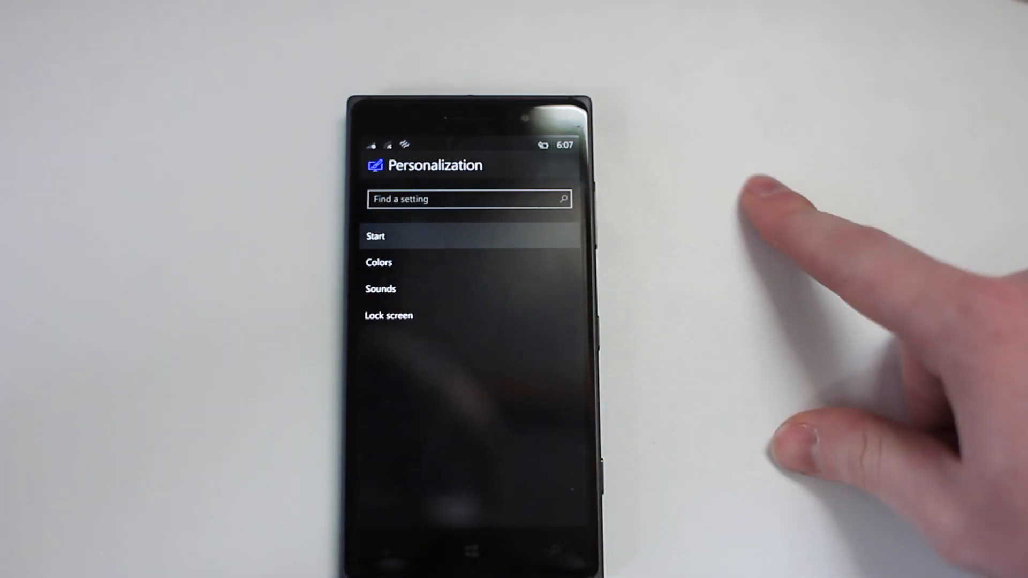
pyautogui.click(376, 235)
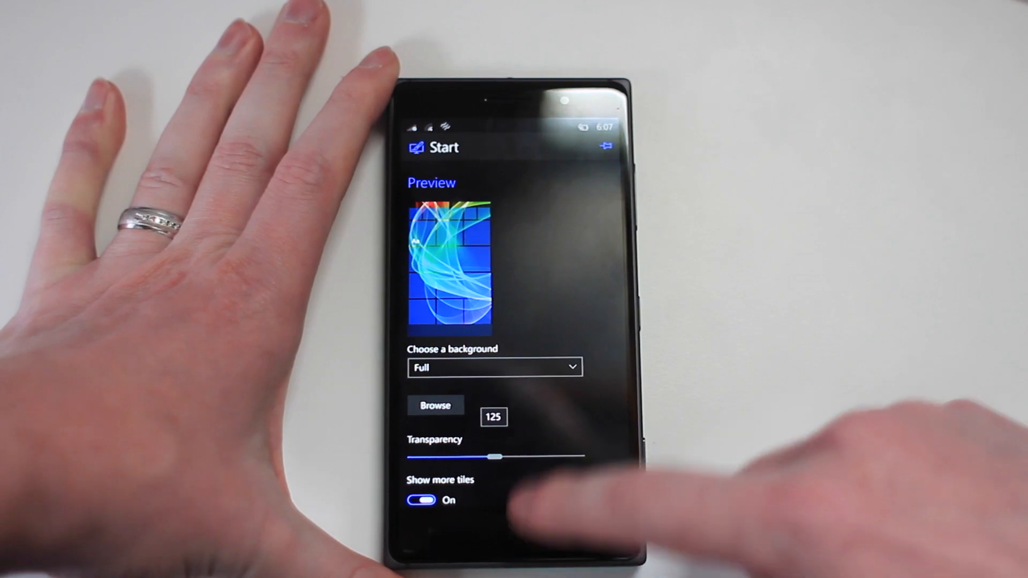
# - Adjust the Start background Transparency slider and return to the Personalization list
pyautogui.moveTo(495, 457); pyautogui.dragTo(546, 456)
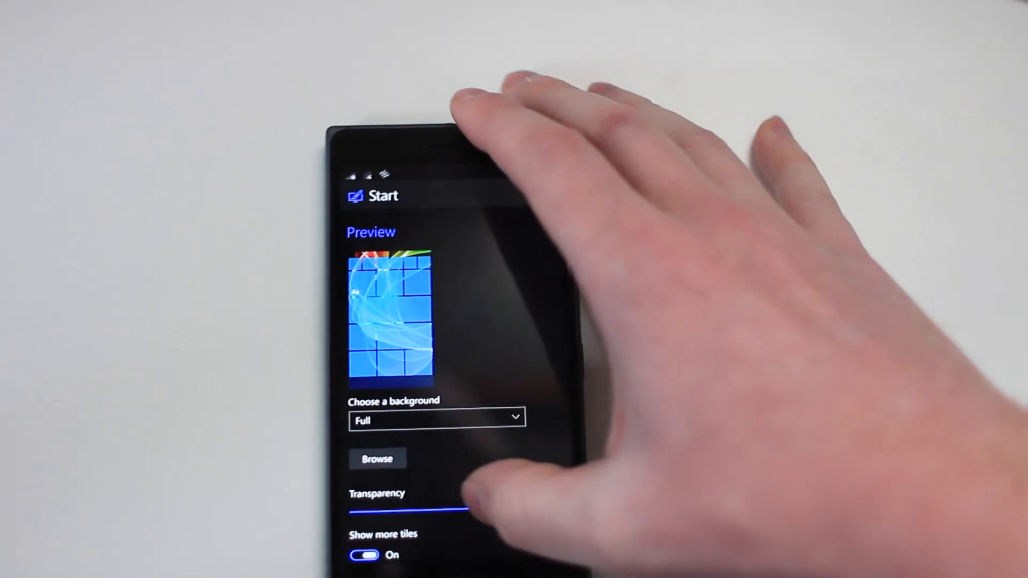
pyautogui.moveTo(352, 509); pyautogui.dragTo(472, 515)
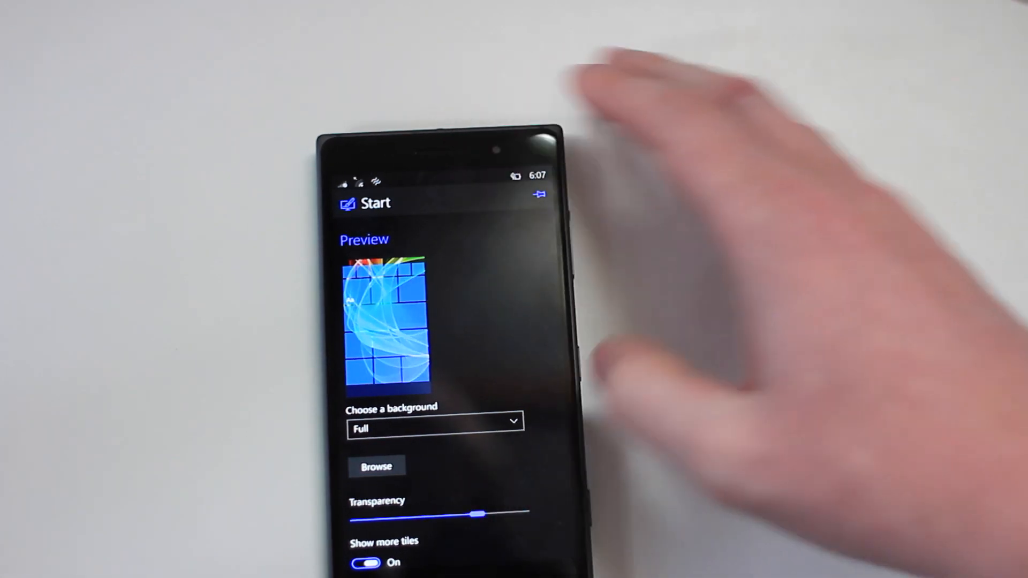
pyautogui.click(435, 422)
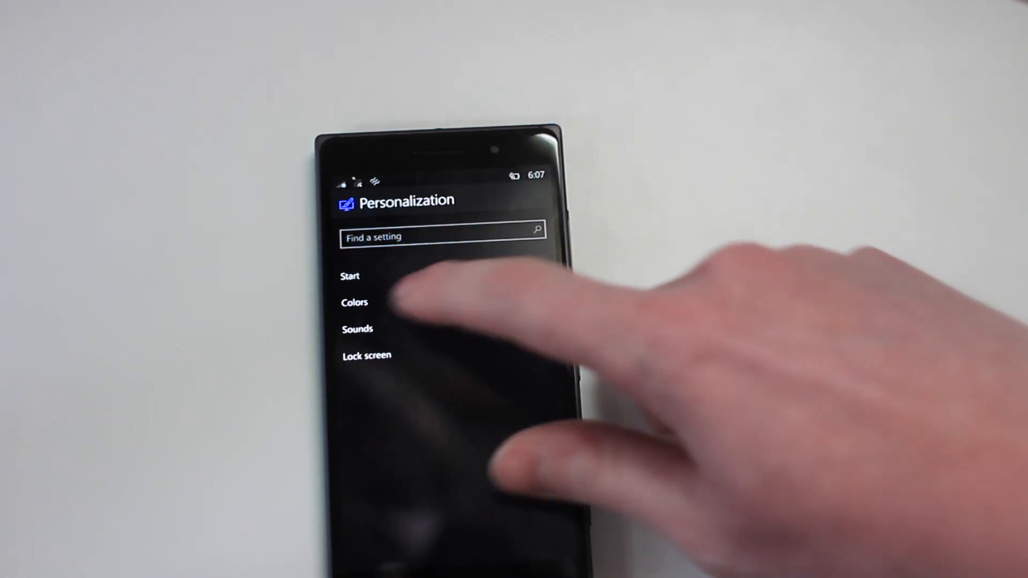
# - View the Colors page with the light/dark base and accent colour swatches
pyautogui.click(354, 302)
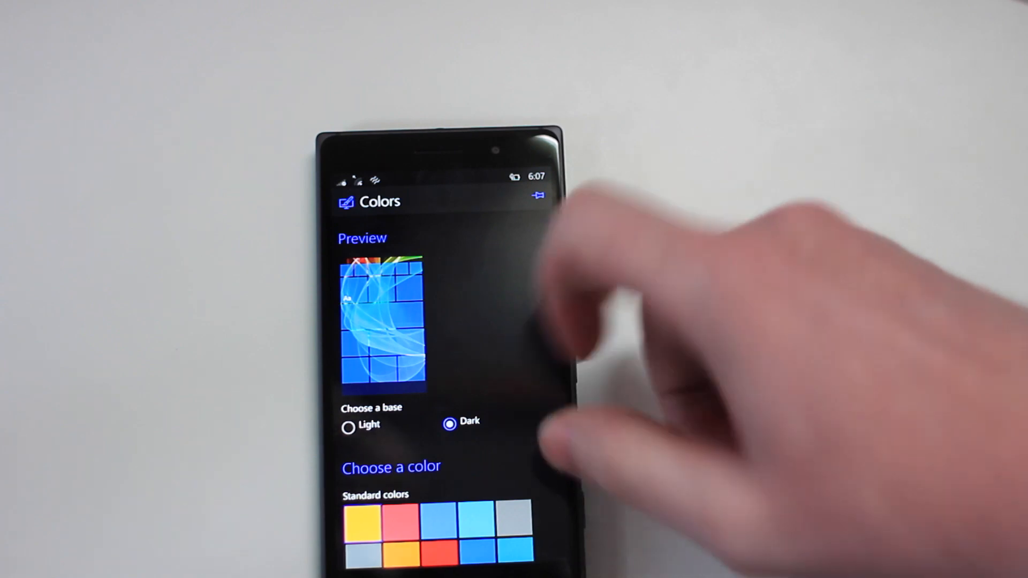
pyautogui.scroll(-3)
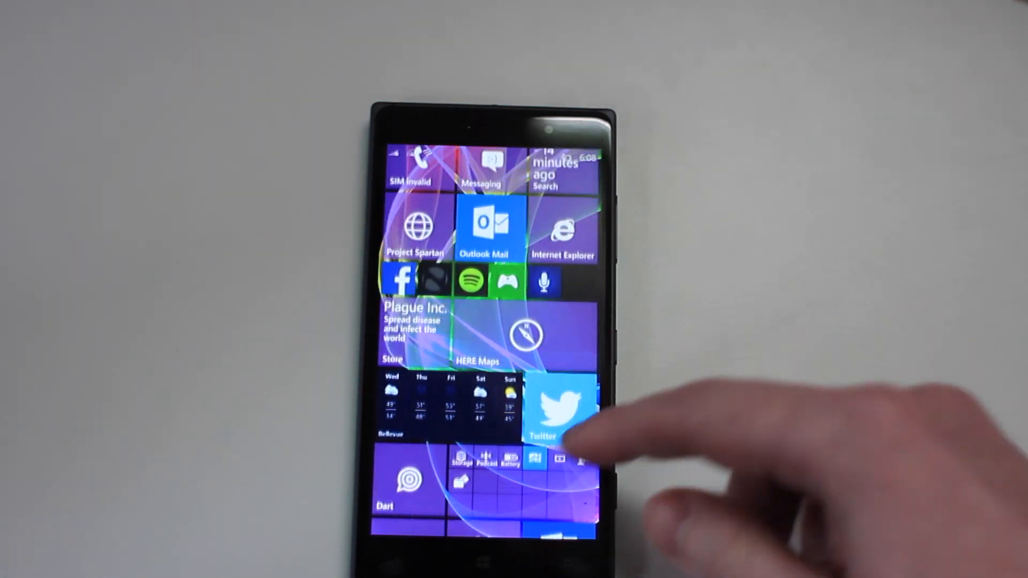
# - Look over the Start screen tiles laid over the full background image
pyautogui.scroll(-3)
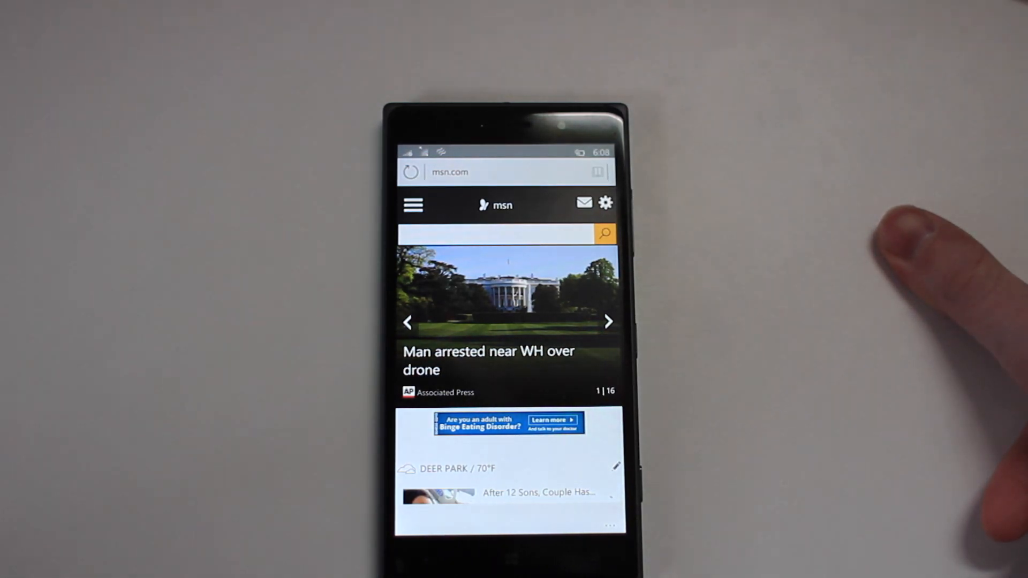
# - Launch Project Spartan and load the msn.com news home page
pyautogui.click(608, 323)
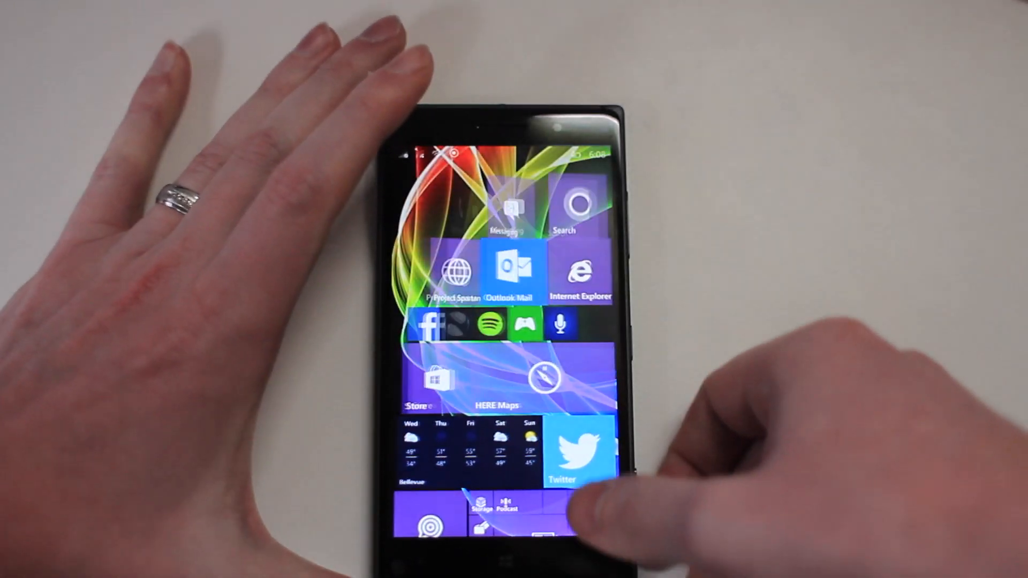
# - Swipe from Start to the All apps list and browse down to apps under C, D and E
pyautogui.hscroll(-3)
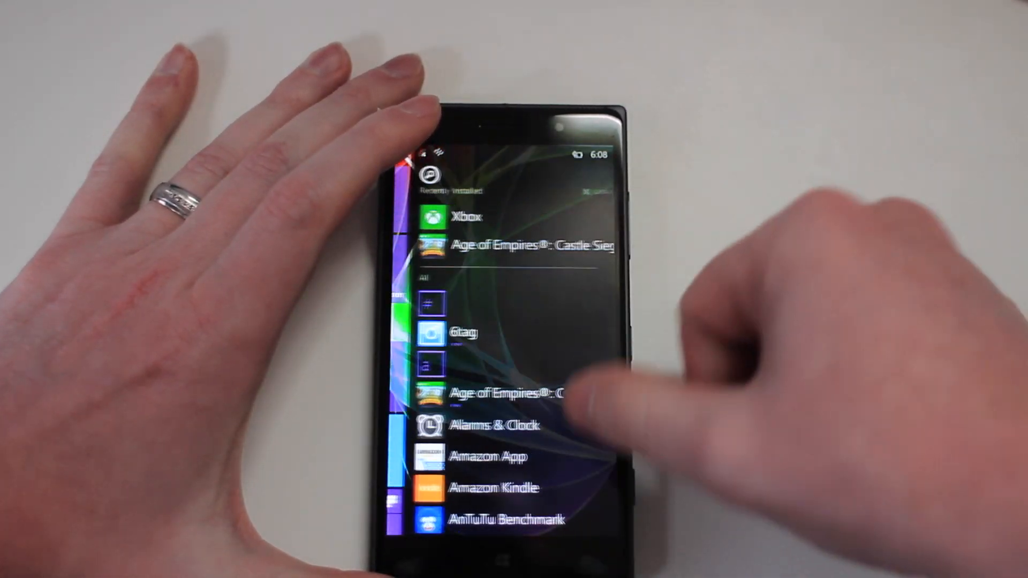
pyautogui.scroll(-3)
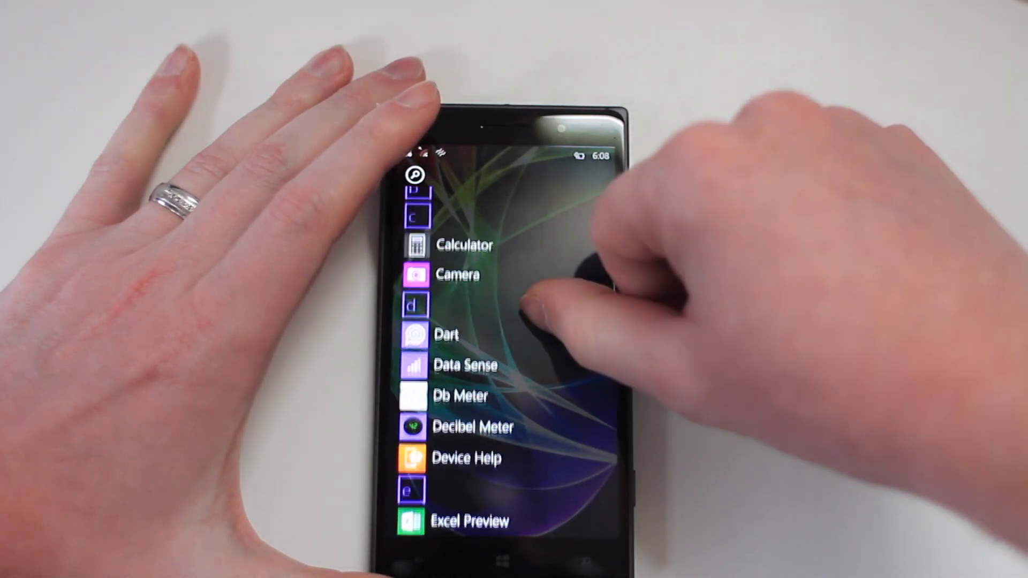